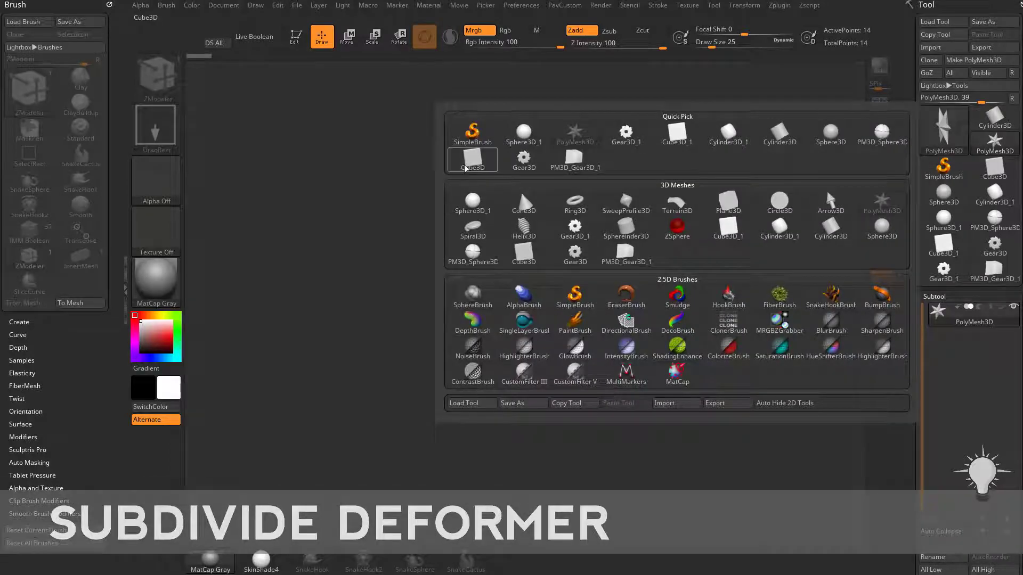
Step: Load the Cube3D PolyMesh3D (482 points) onto the canvas from Quick Pick
{"action": "left_click", "coordinate": [472, 160]}
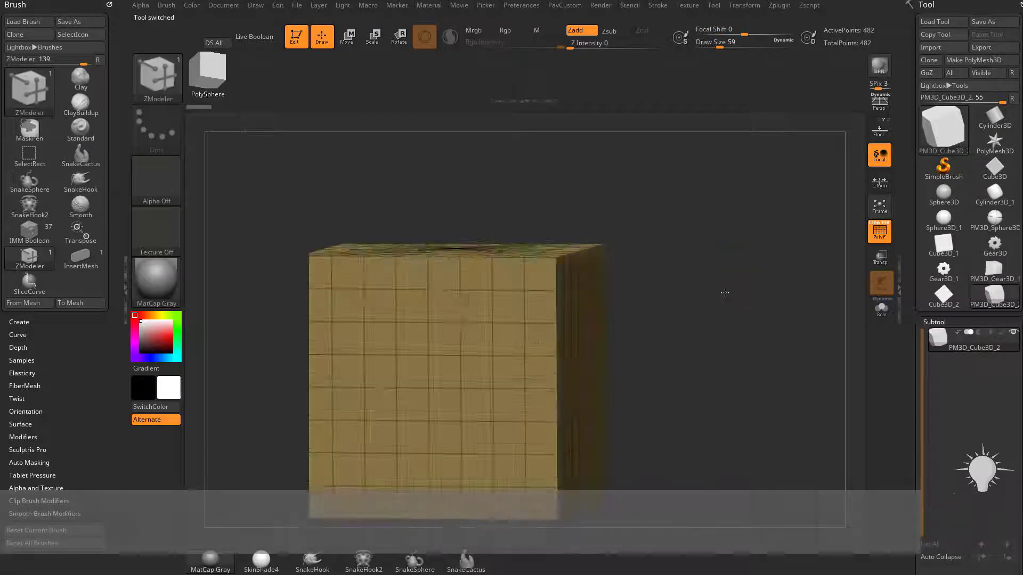
Step: Apply the Subdivide deformer to round the cube's edges to 7,938 points and accept it
{"action": "left_click", "coordinate": [348, 37]}
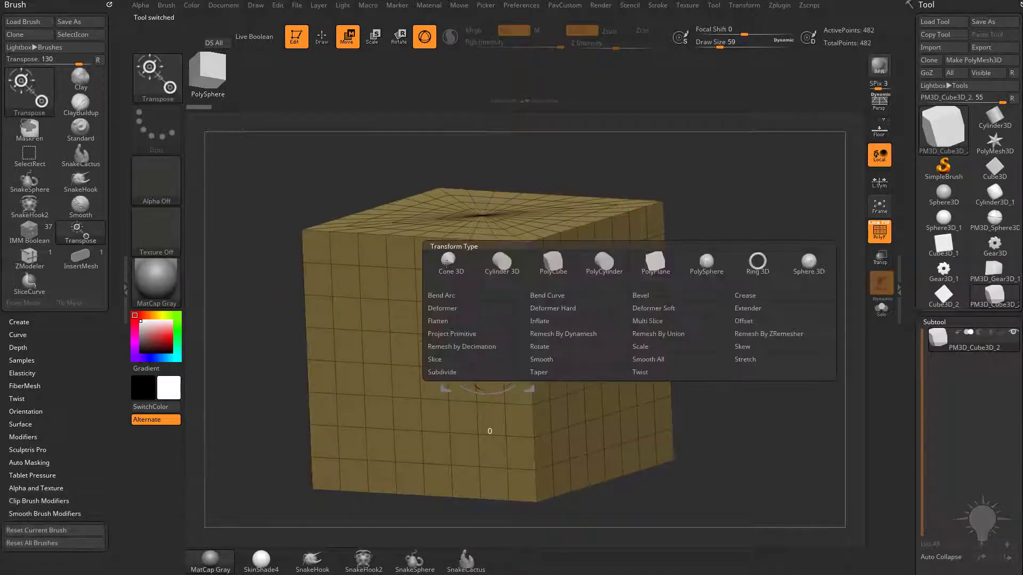
{"action": "mouse_move", "coordinate": [457, 359]}
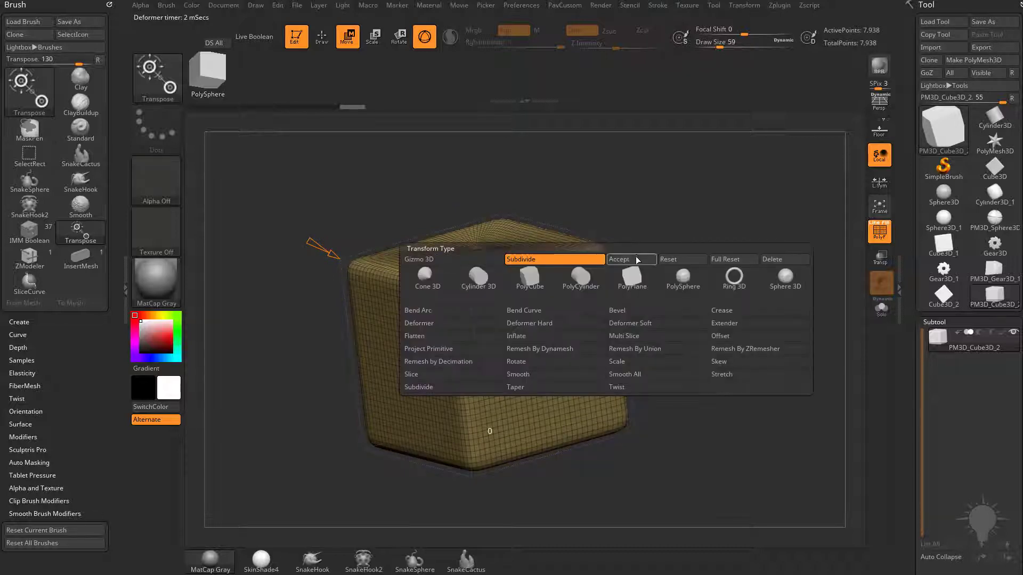
{"action": "left_click", "coordinate": [630, 259]}
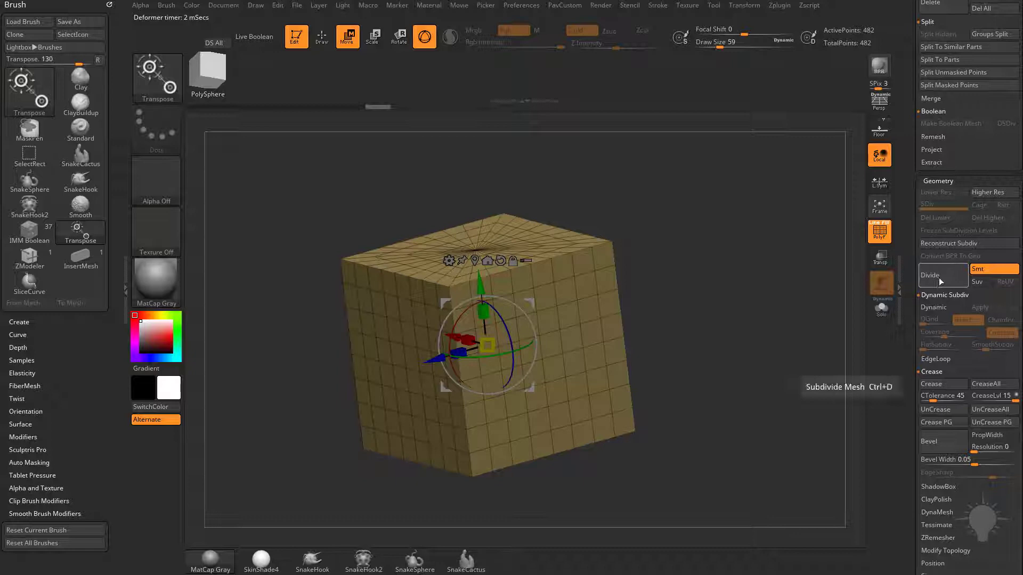
Step: Divide the cube to four subdivision levels (31,746 points), then return to the 482-point base level
{"action": "left_click", "coordinate": [929, 275]}
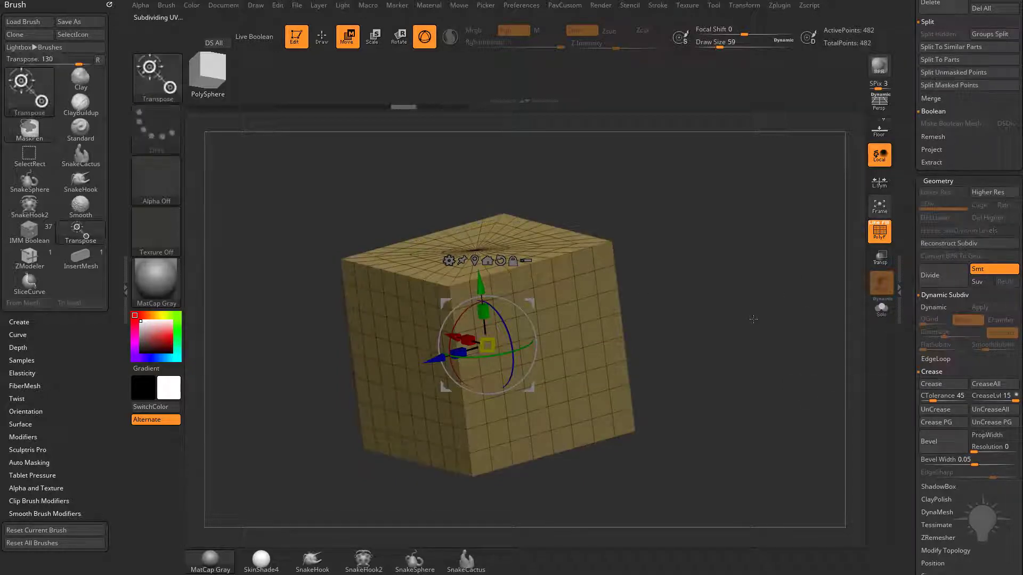
{"action": "mouse_move", "coordinate": [929, 274]}
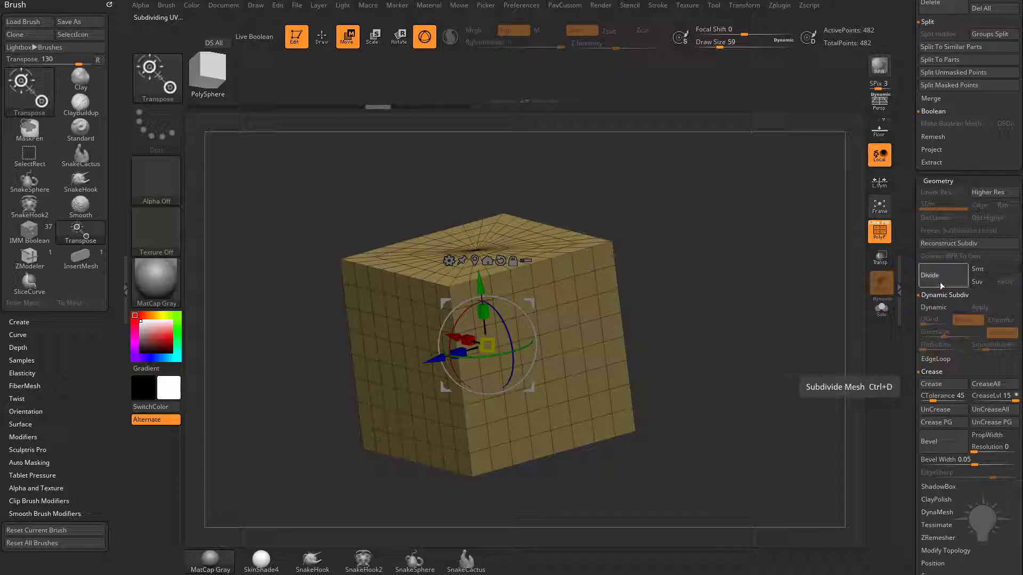
{"action": "left_click", "coordinate": [929, 275]}
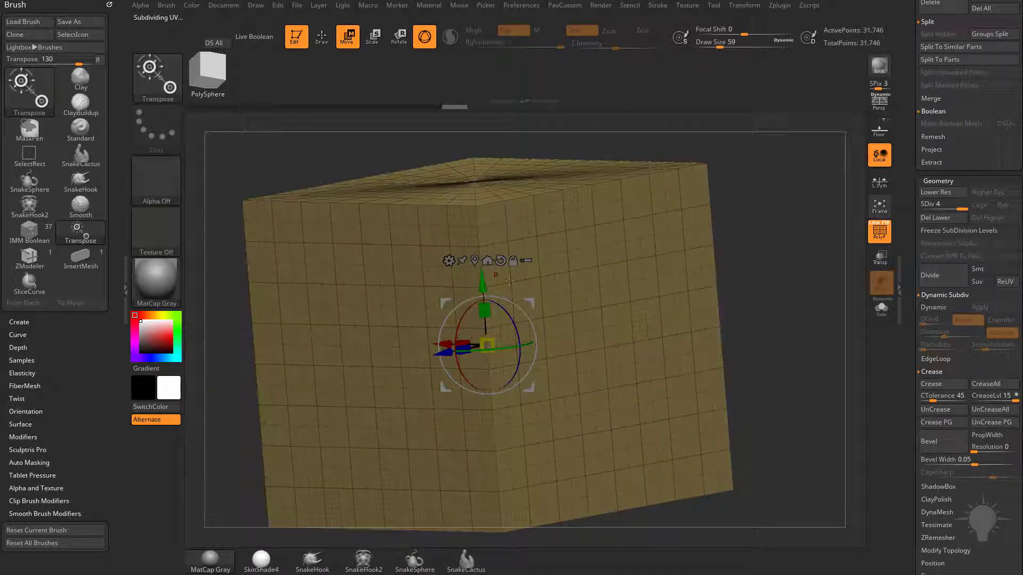
{"action": "left_click", "coordinate": [934, 217]}
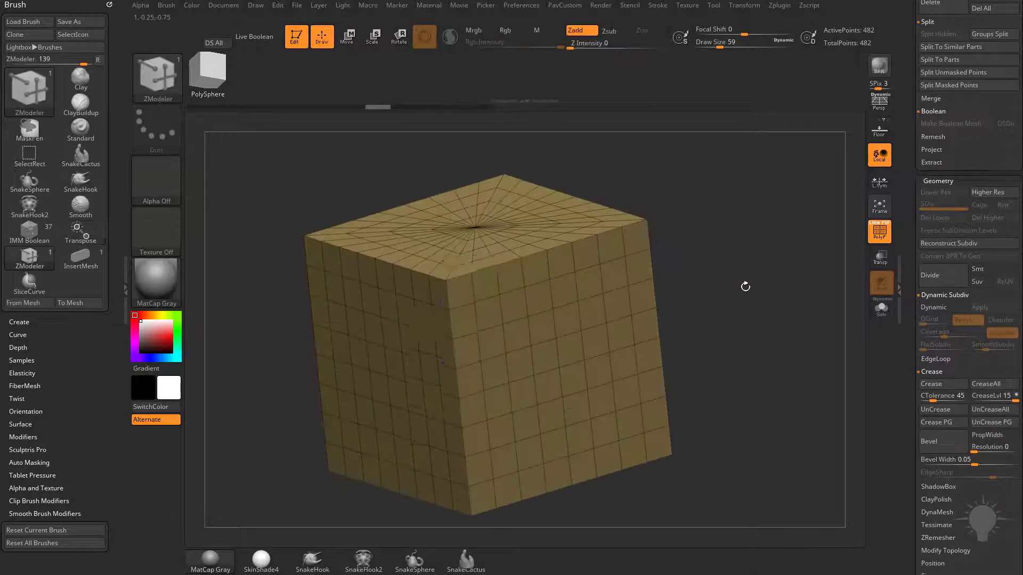
{"action": "left_click", "coordinate": [941, 307]}
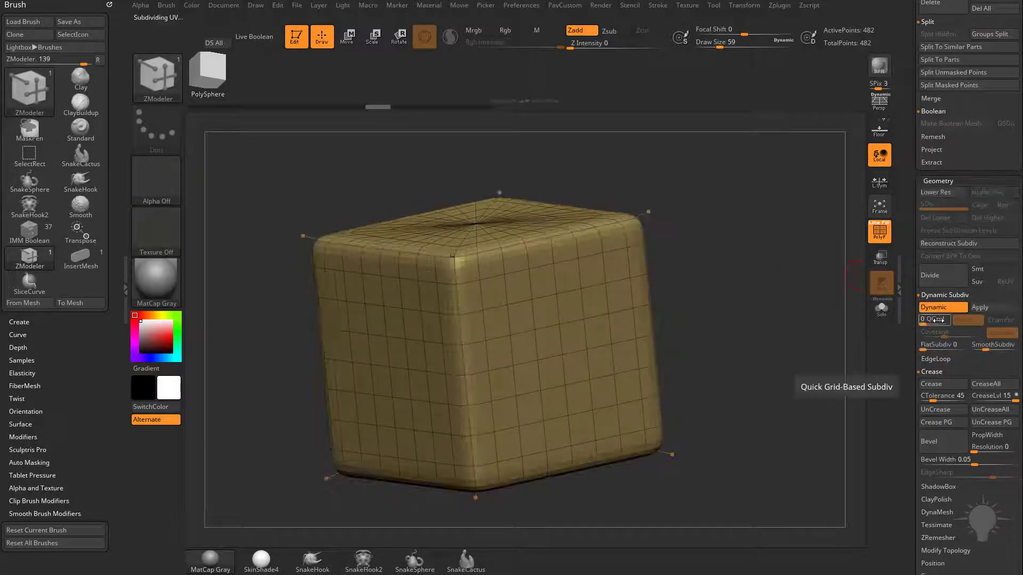
{"action": "left_click", "coordinate": [993, 344]}
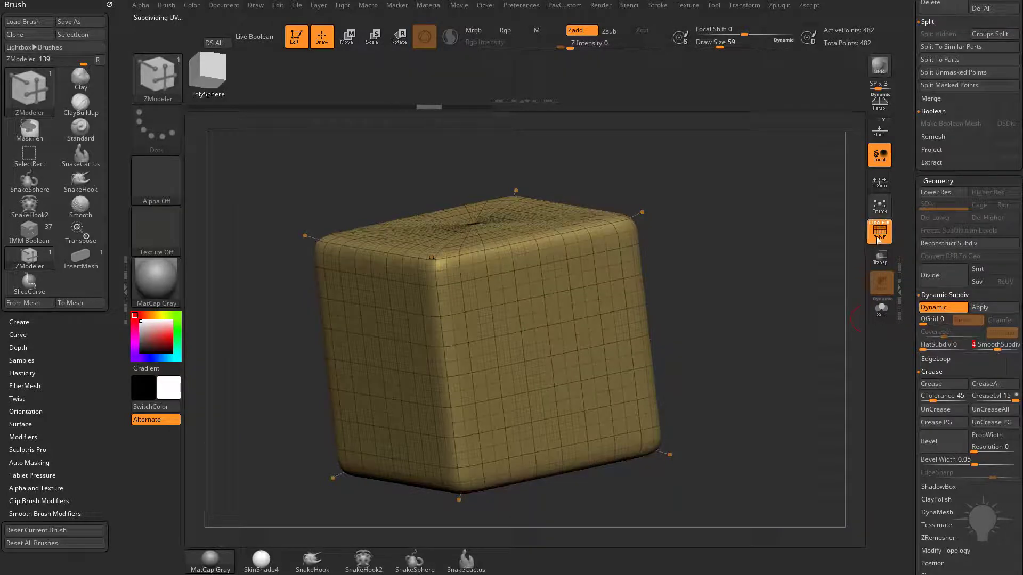
{"action": "left_click", "coordinate": [879, 231]}
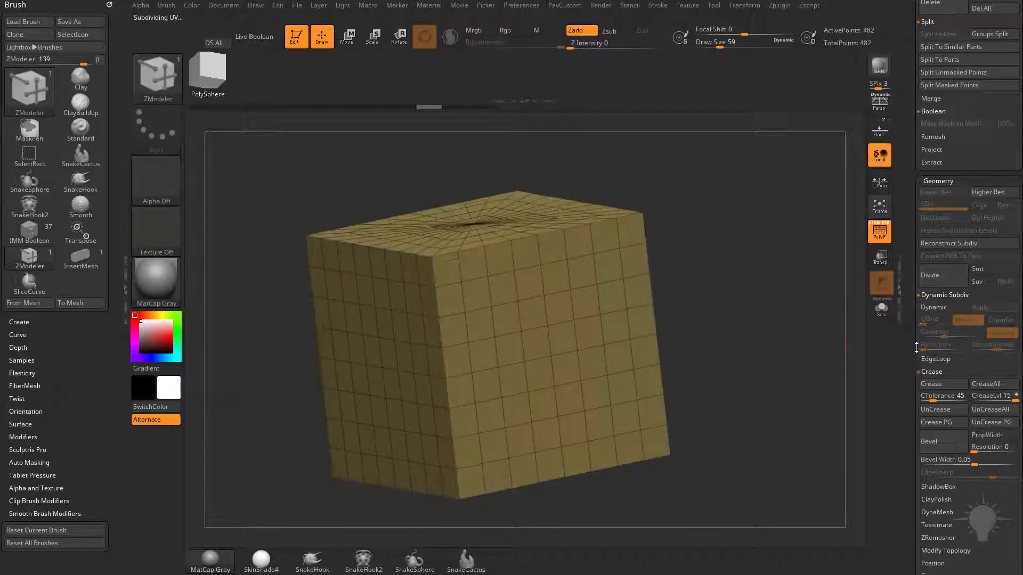
{"action": "left_click", "coordinate": [942, 307]}
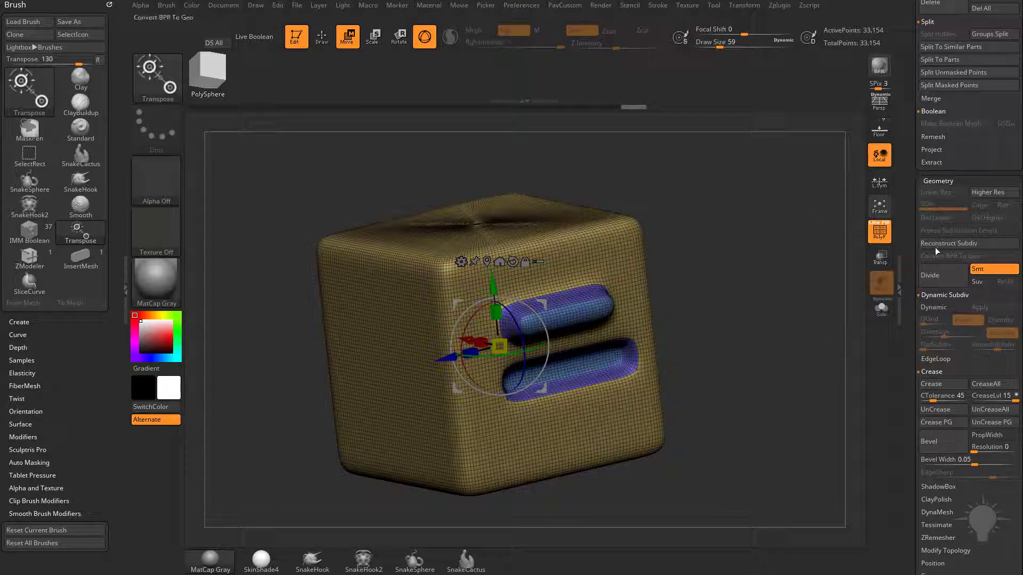
Step: Reconstruct Subdiv down to a 504-point level until it reports the mesh contains triangles
{"action": "left_click", "coordinate": [950, 243]}
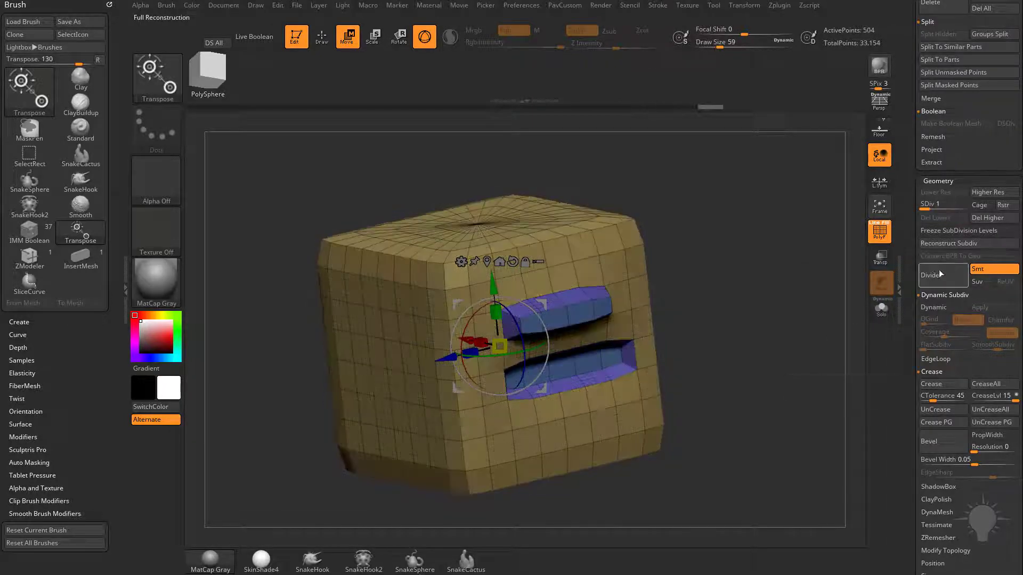
{"action": "left_click", "coordinate": [950, 242]}
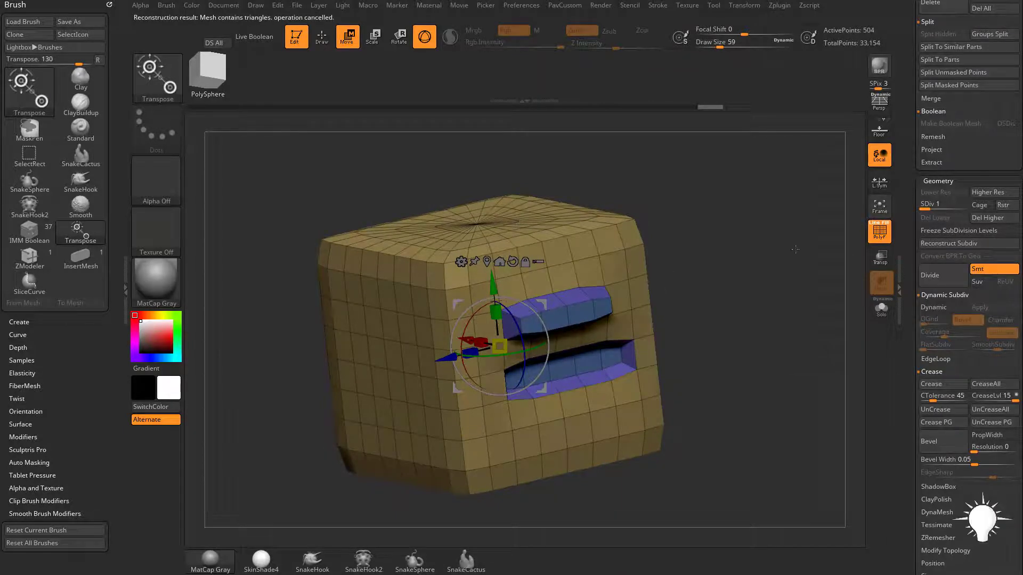